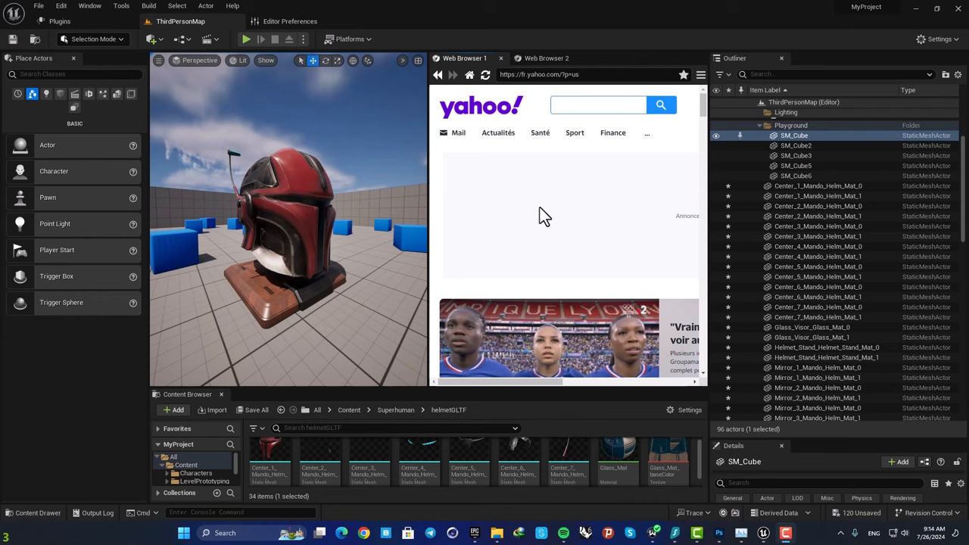
{"action": "mouse_move", "coordinate": [407, 210]}
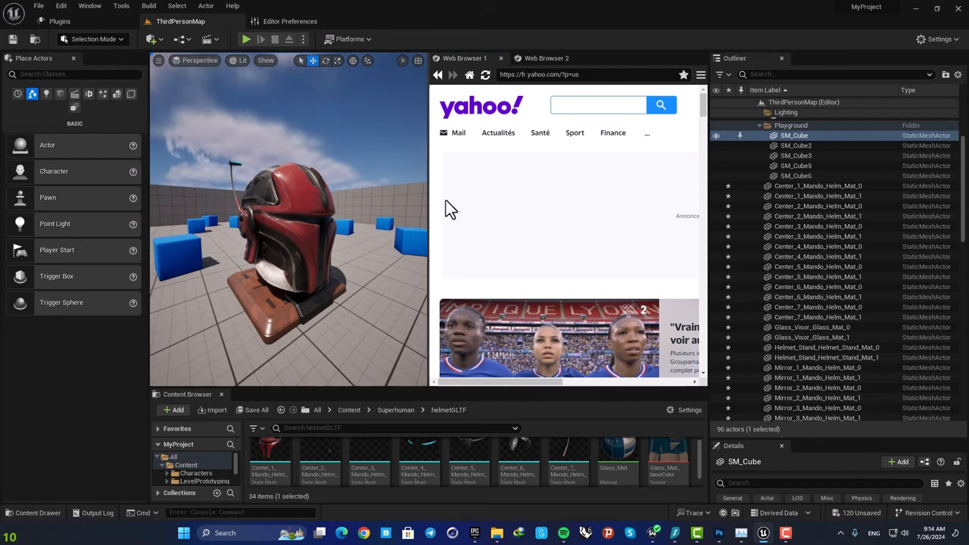
Install the Editor Web Browser plugin to the engine from its Marketplace page
{"action": "left_click", "coordinate": [545, 57]}
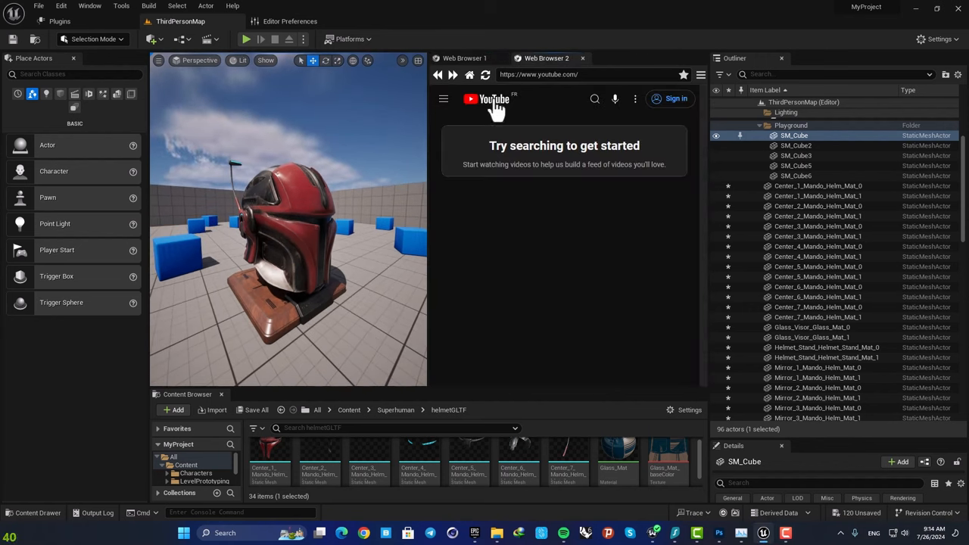
{"action": "left_click", "coordinate": [463, 58]}
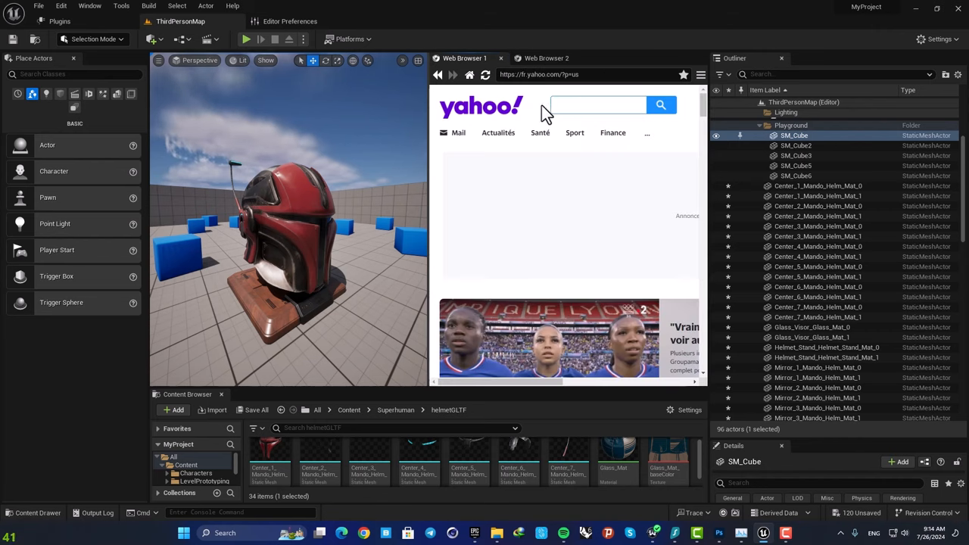
{"action": "mouse_move", "coordinate": [598, 165]}
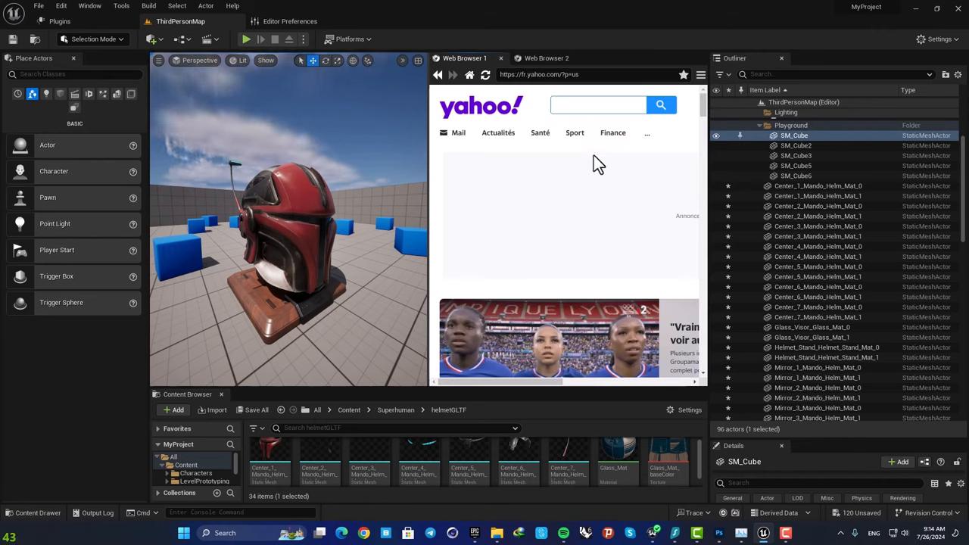
{"action": "mouse_move", "coordinate": [541, 156]}
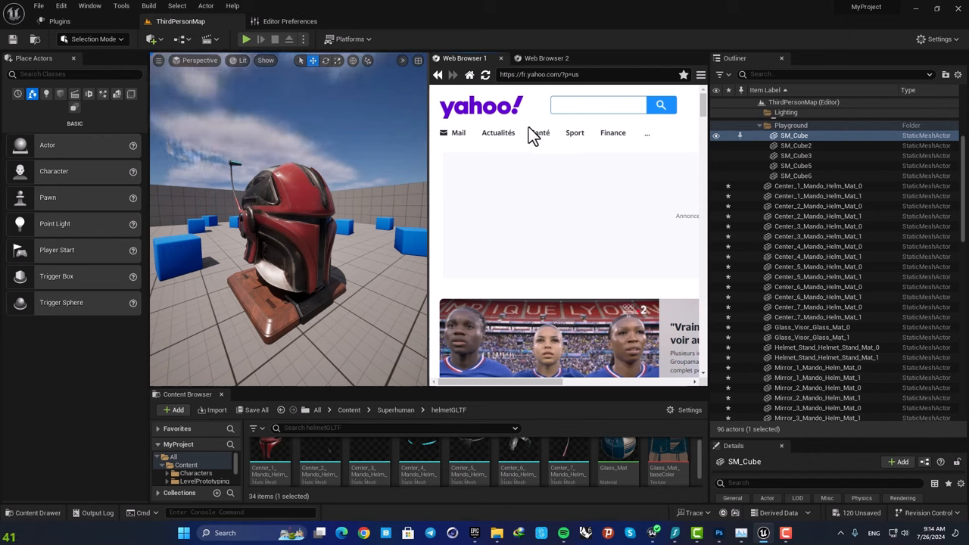
{"action": "mouse_move", "coordinate": [580, 178]}
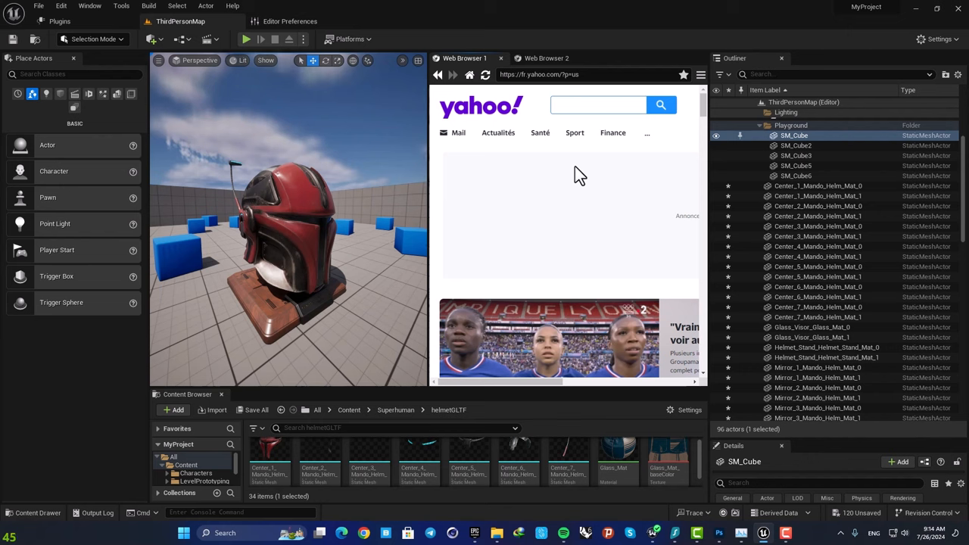
{"action": "mouse_move", "coordinate": [566, 159]}
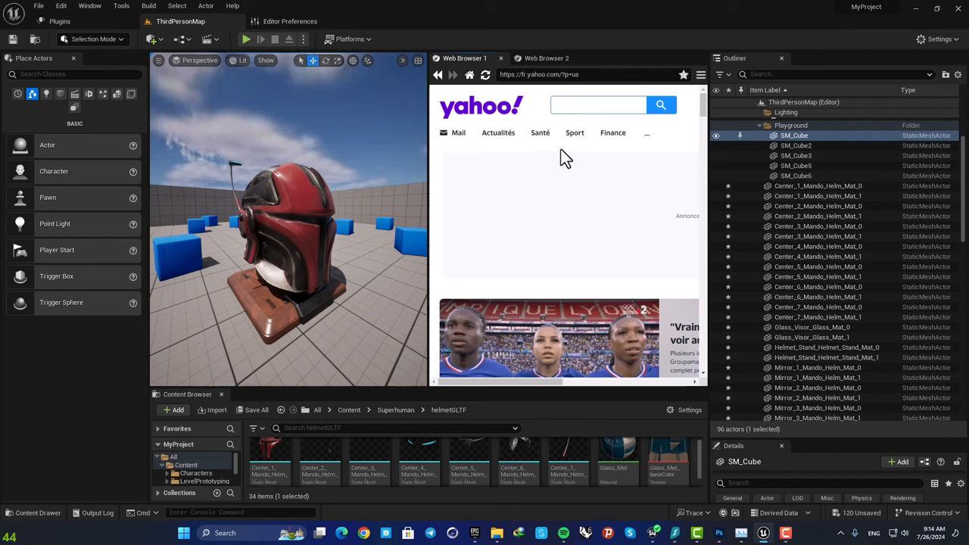
{"action": "mouse_move", "coordinate": [600, 140]}
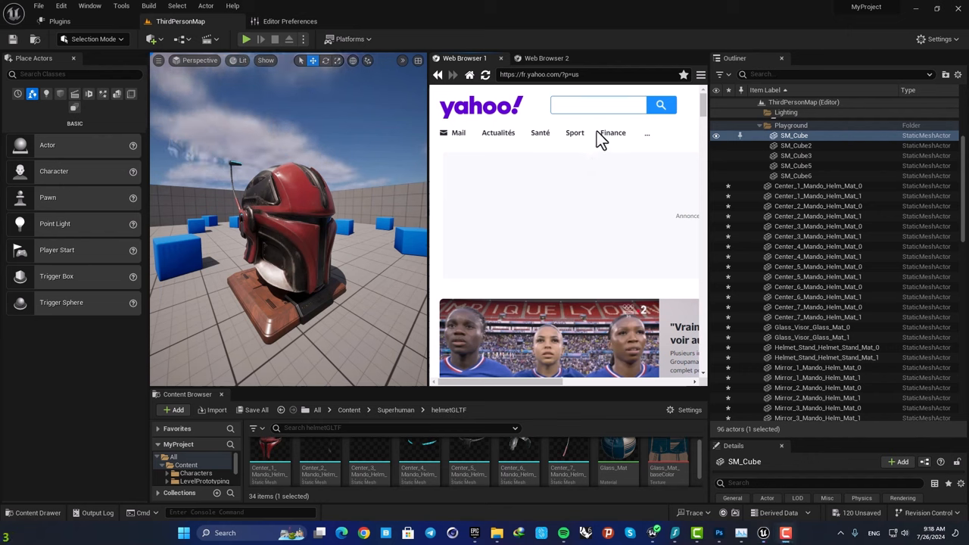
{"action": "mouse_move", "coordinate": [537, 156]}
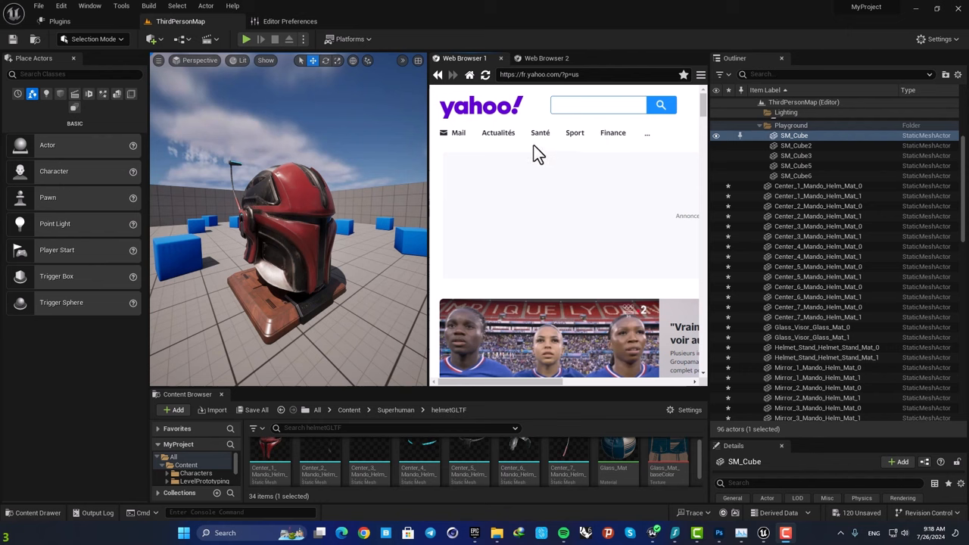
{"action": "mouse_move", "coordinate": [662, 422]}
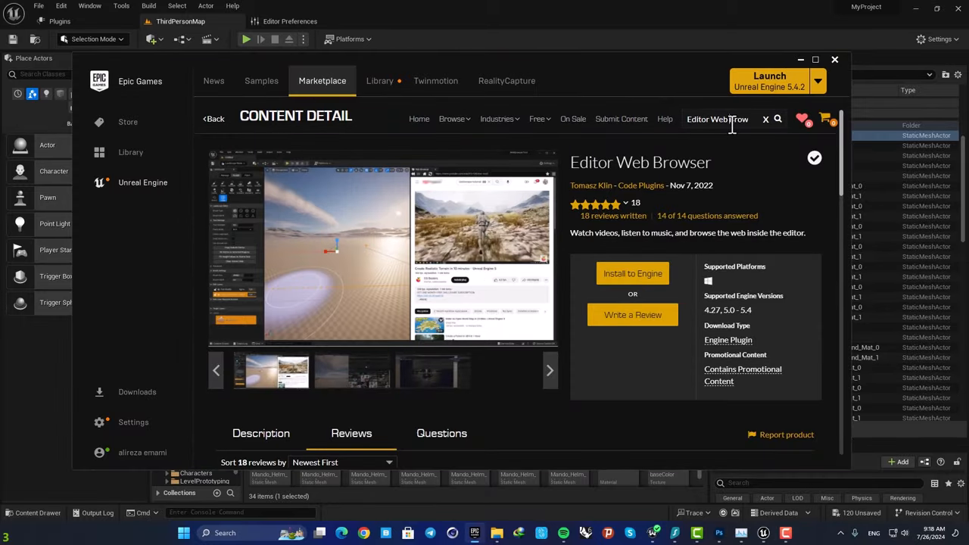
{"action": "mouse_move", "coordinate": [594, 165]}
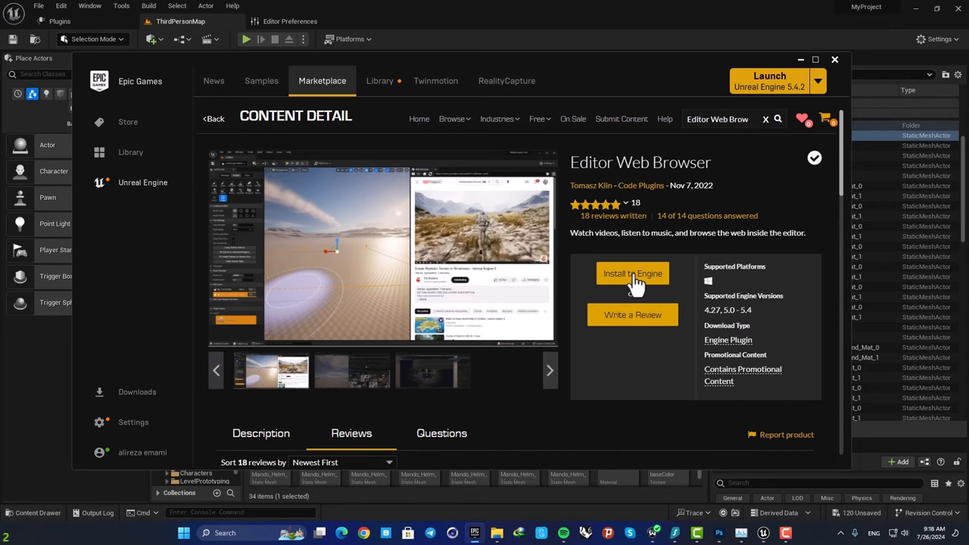
{"action": "left_click", "coordinate": [632, 273]}
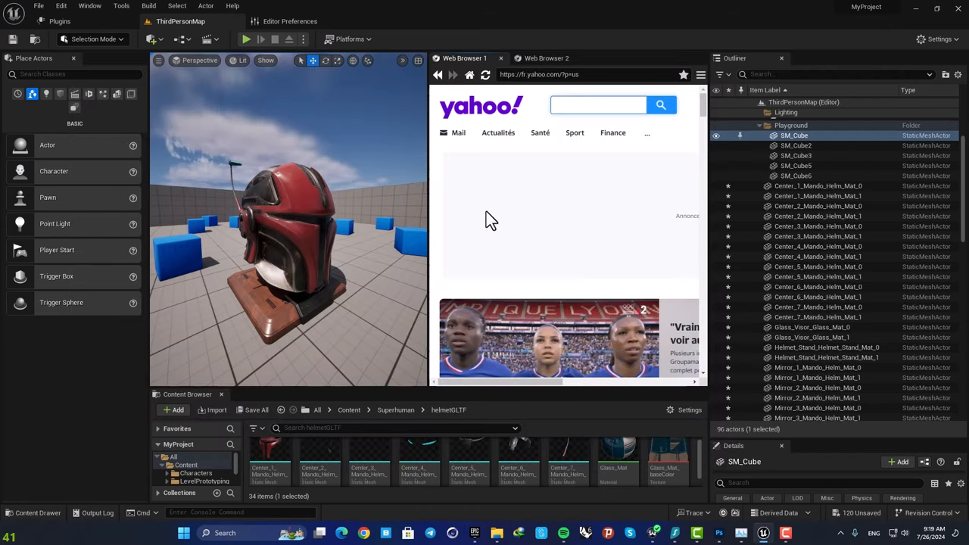
Bring up Unreal's full Plugins list
{"action": "left_click", "coordinate": [938, 38]}
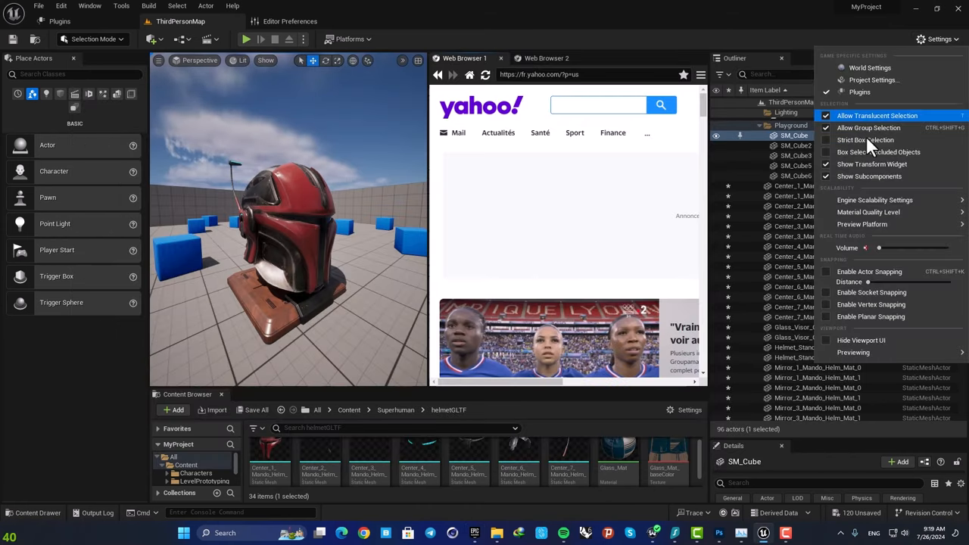
{"action": "left_click", "coordinate": [939, 39]}
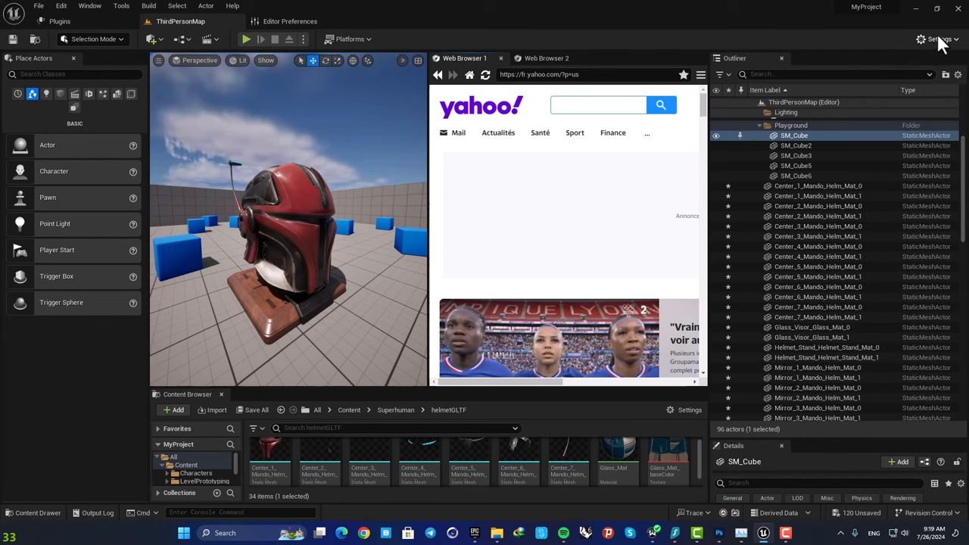
{"action": "left_click", "coordinate": [60, 21]}
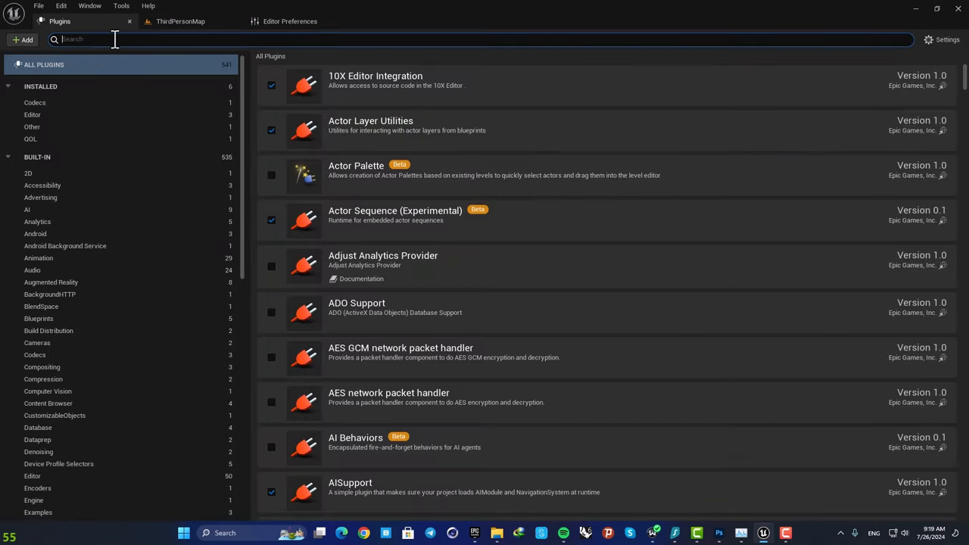
Filter plugins by 'editor web' to confirm Editor Web Browser is enabled
{"action": "type", "text": "editor we"}
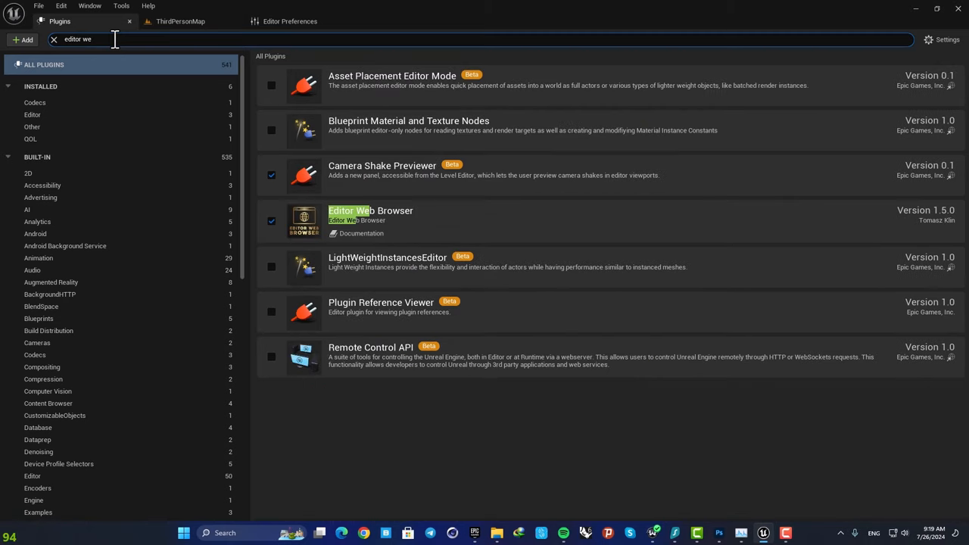
{"action": "type", "text": "b"}
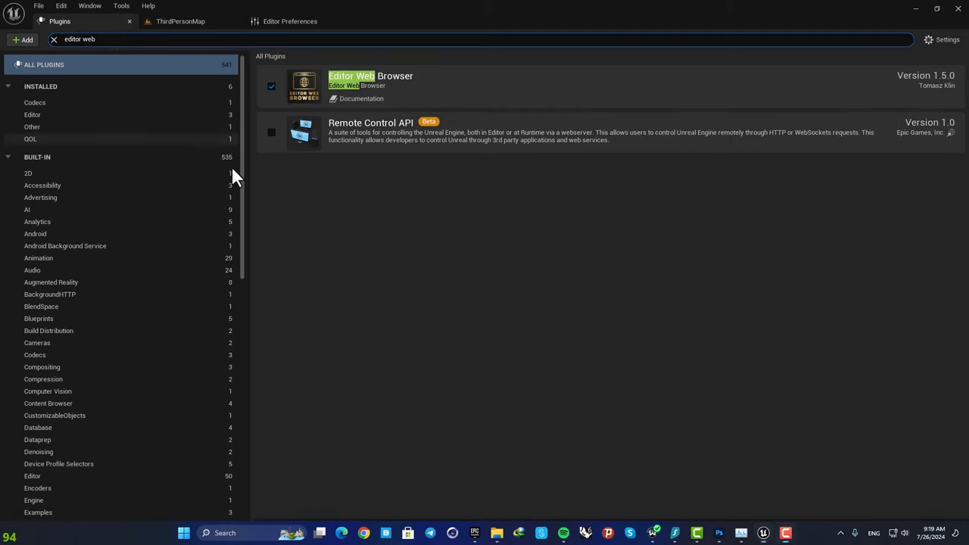
{"action": "mouse_move", "coordinate": [271, 85]}
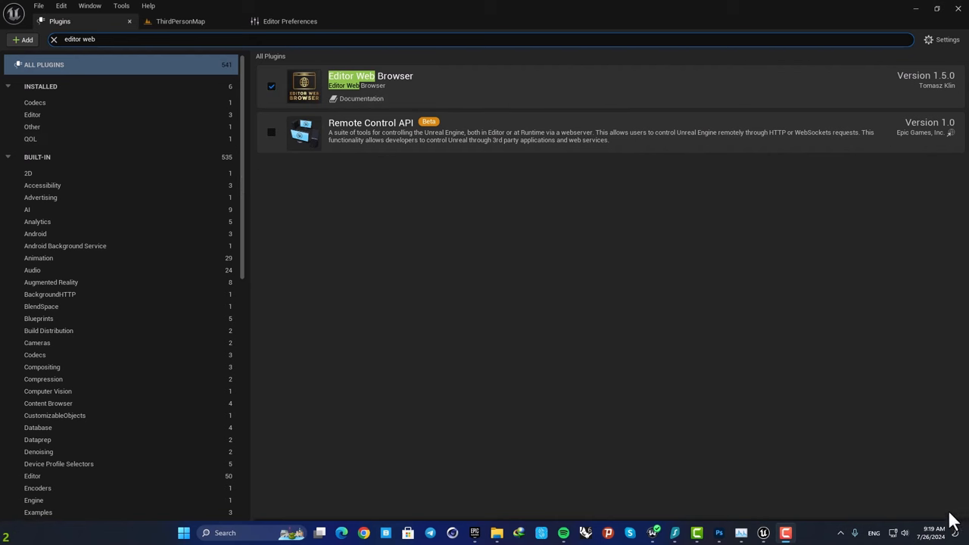
{"action": "mouse_move", "coordinate": [106, 49]}
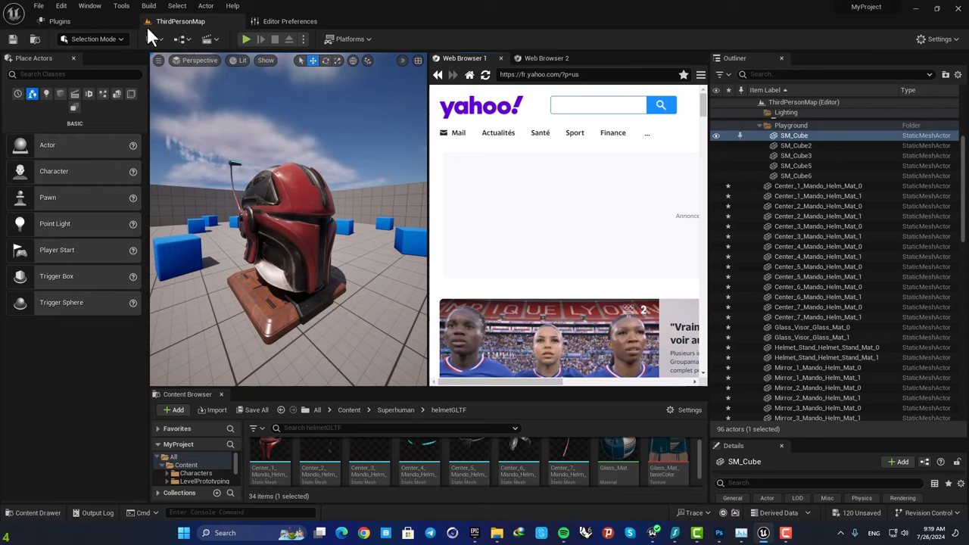
Add a Web Browser 3 tab showing Google's captcha, then return to YouTube
{"action": "left_click", "coordinate": [121, 6]}
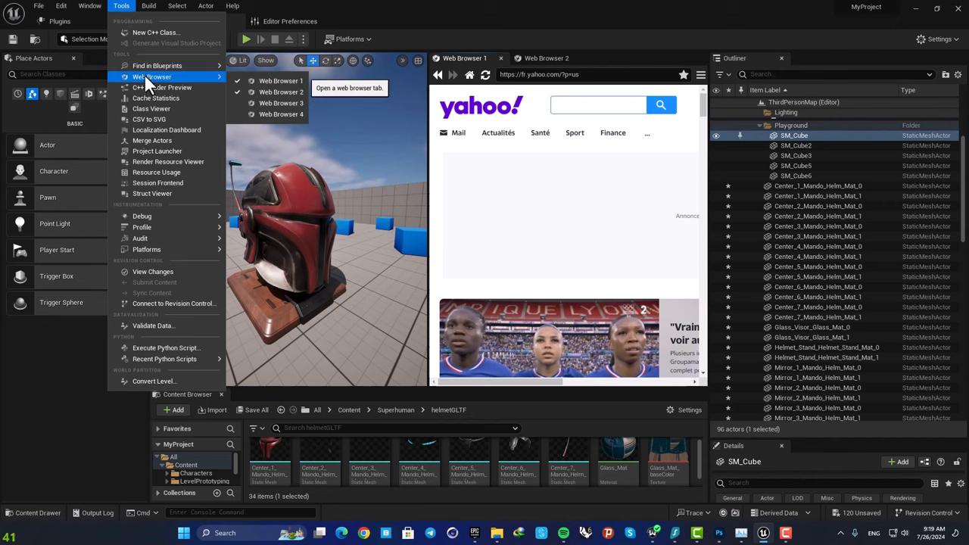
{"action": "mouse_move", "coordinate": [281, 80]}
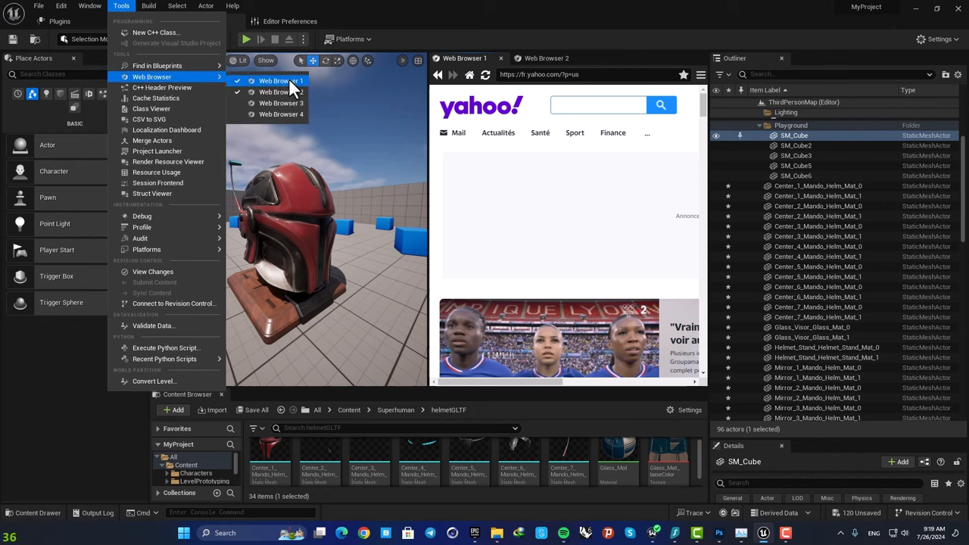
{"action": "left_click", "coordinate": [282, 102]}
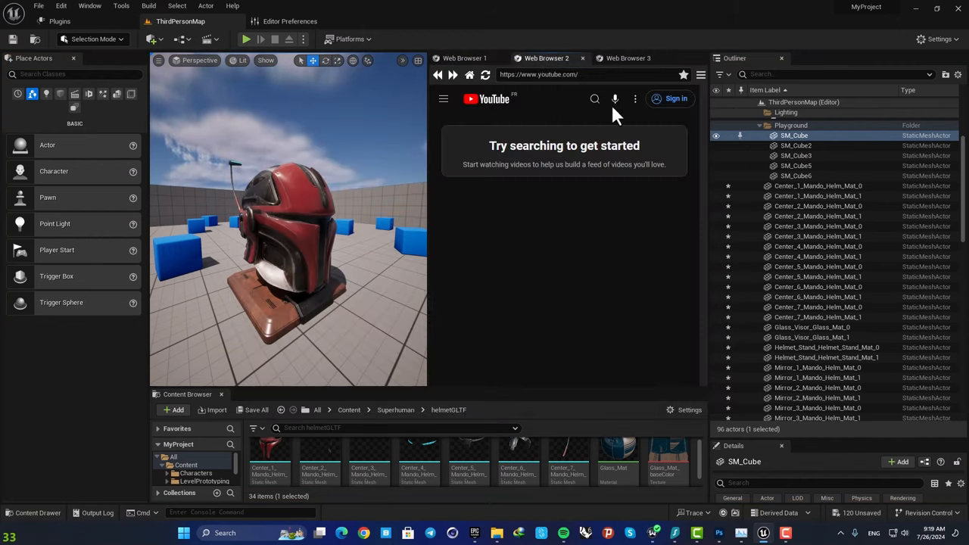
{"action": "mouse_move", "coordinate": [592, 106]}
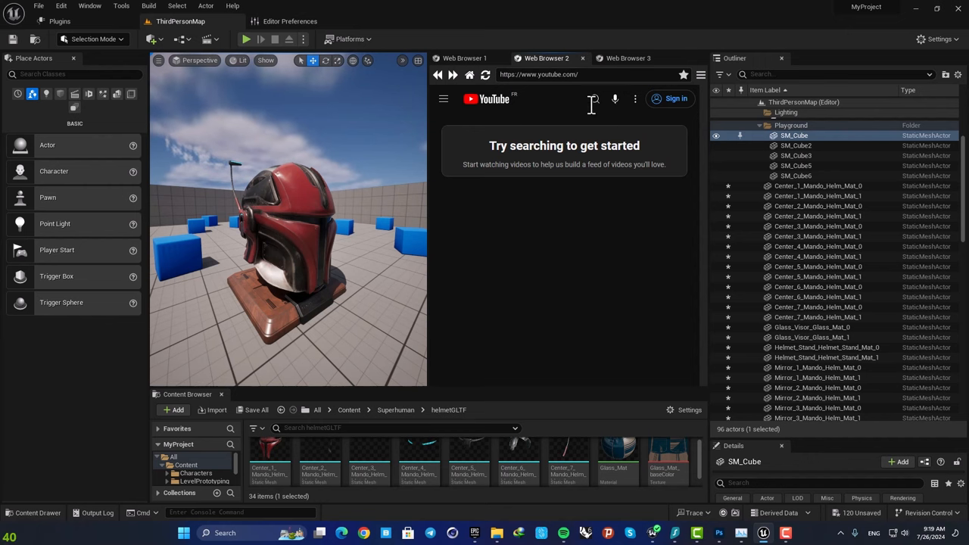
{"action": "mouse_move", "coordinate": [621, 70]}
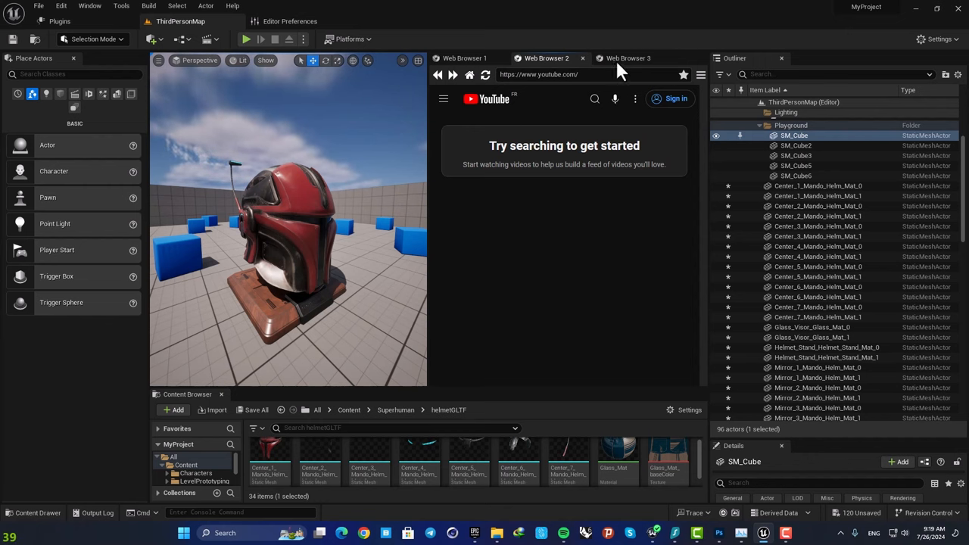
{"action": "left_click", "coordinate": [629, 57]}
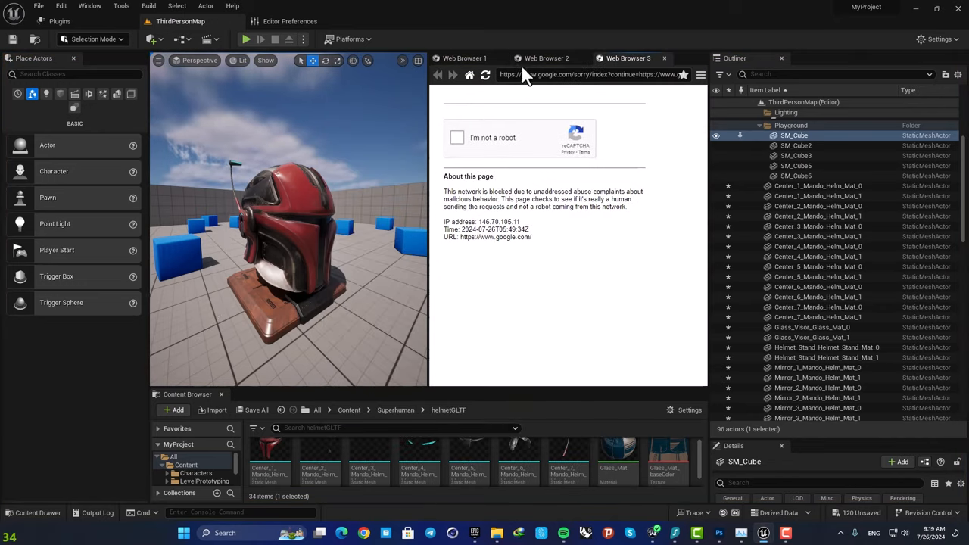
{"action": "left_click", "coordinate": [546, 57]}
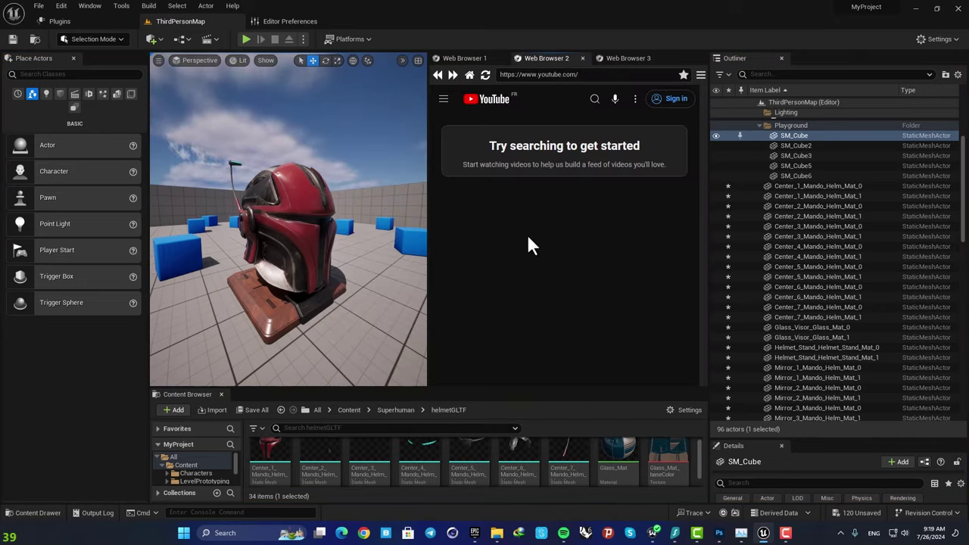